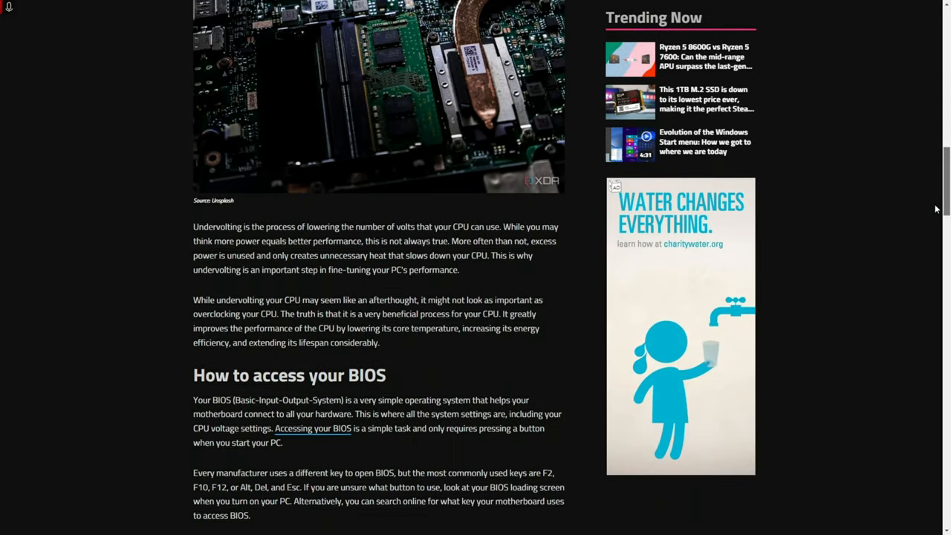
Step: Scroll down the Ryzen Master product page and request the installer download
scroll("down", 3)
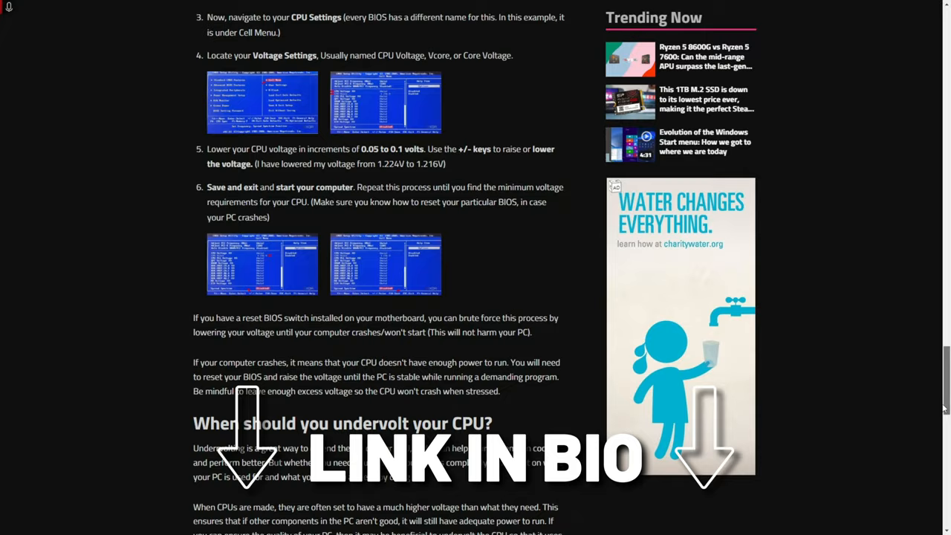
scroll("down", 3)
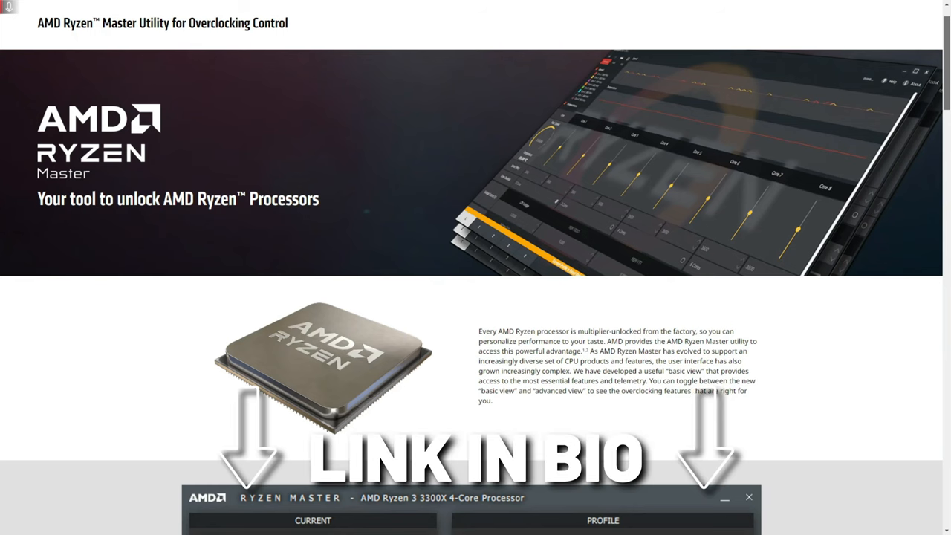
scroll("down", 3)
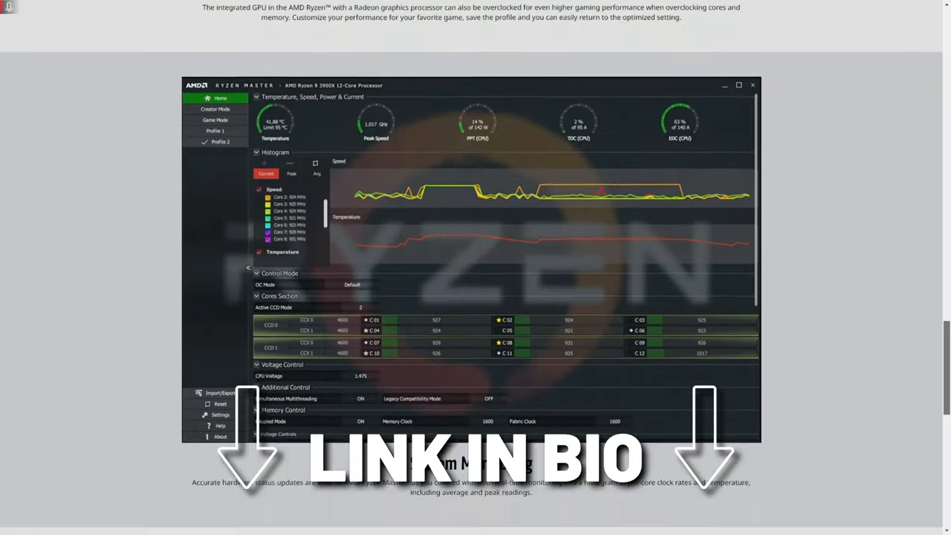
scroll("down", 3)
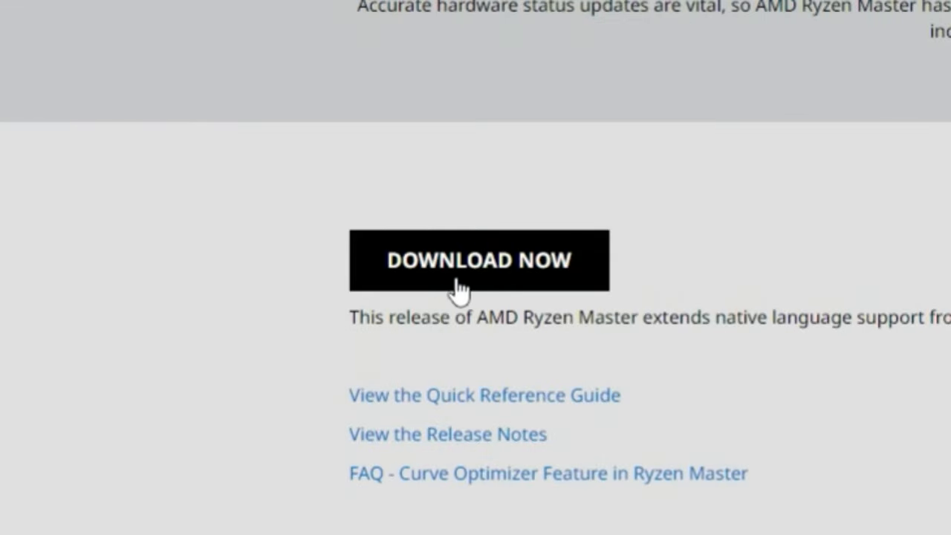
left_click(479, 260)
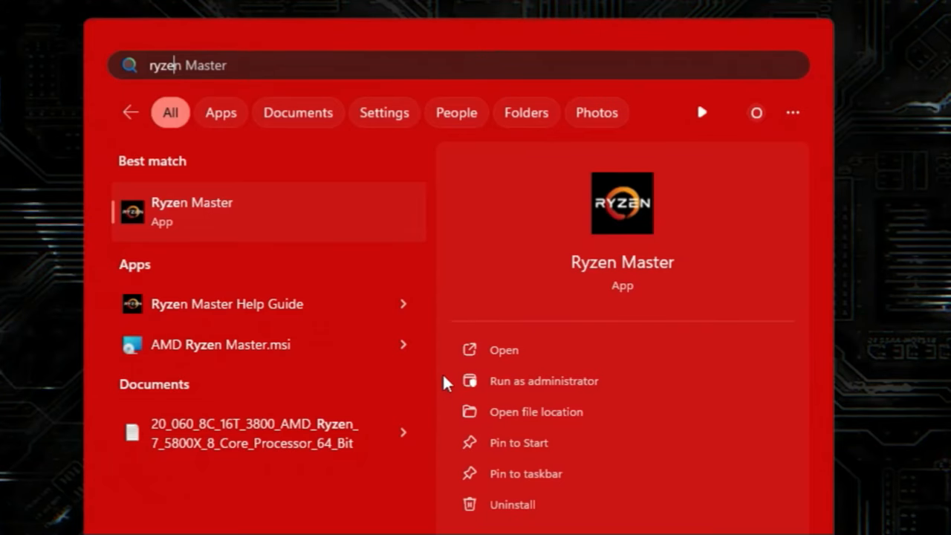
Step: Run Ryzen Master as administrator from the Start search results
left_click(504, 350)
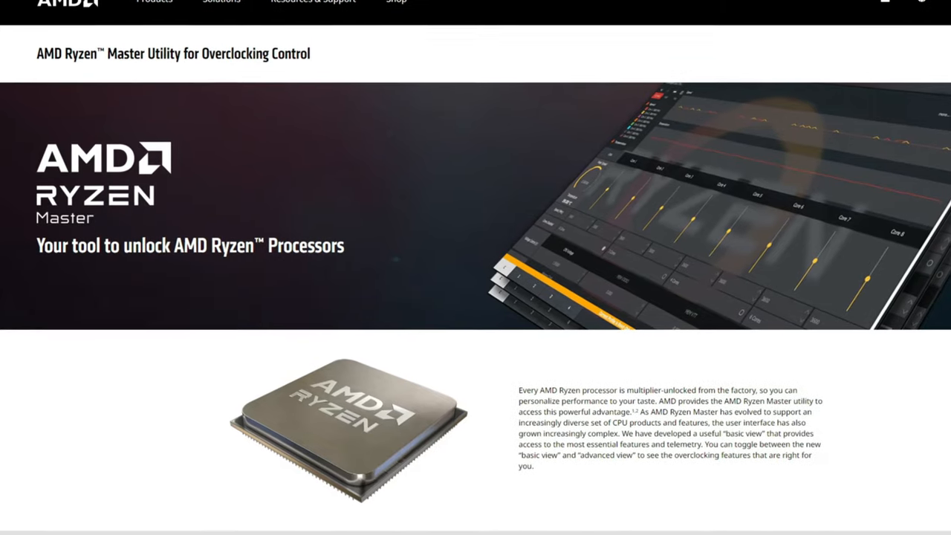
scroll("down", 3)
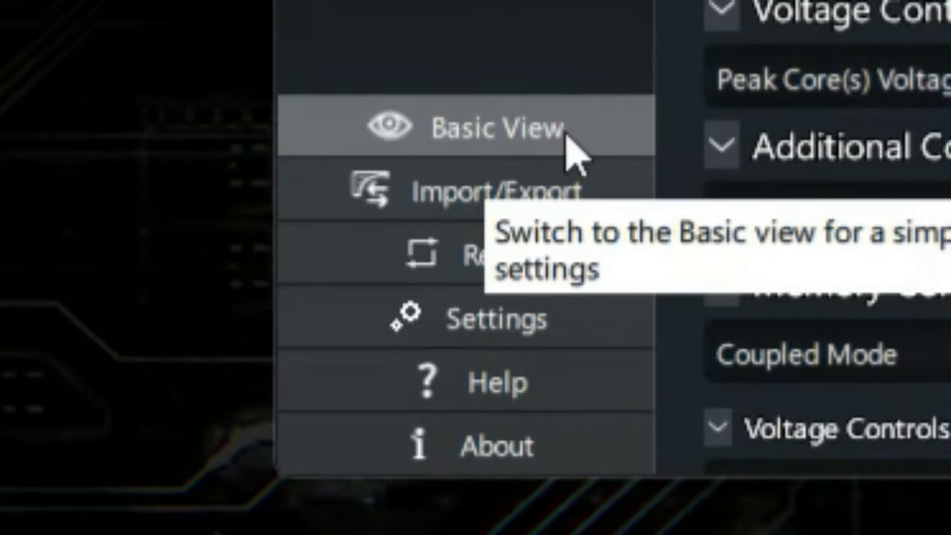
Step: Switch from Advanced View to Basic View, showing Curve Optimizer Off
left_click(494, 126)
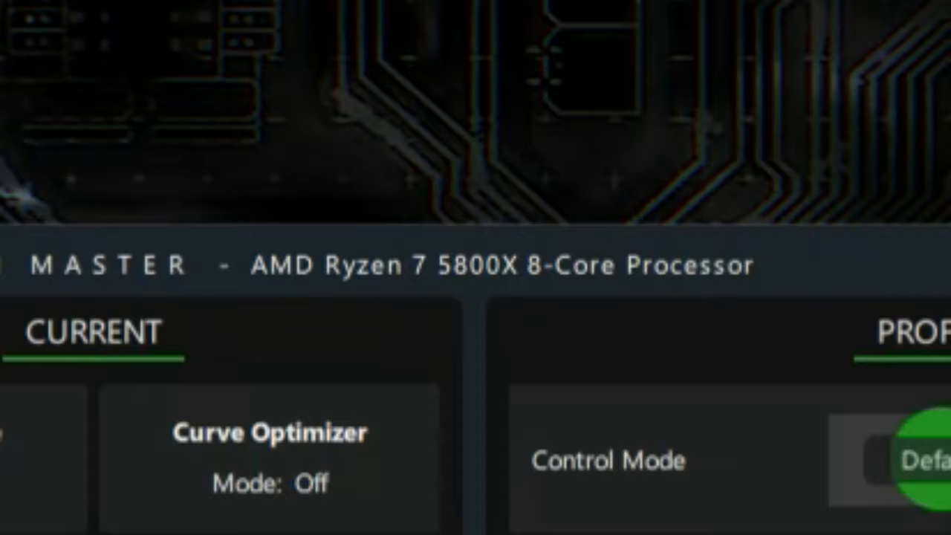
scroll("down", 3)
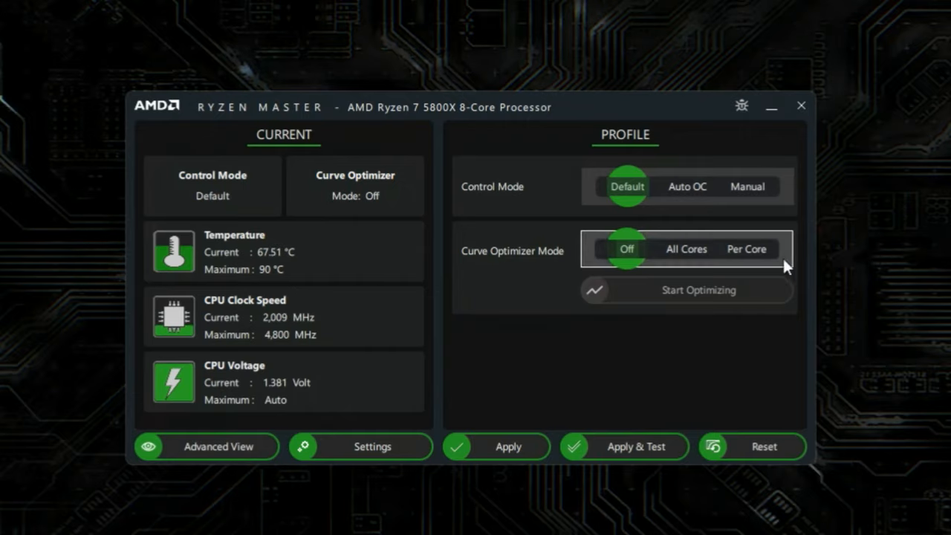
Step: Set Curve Optimizer to Per Core, start optimizing, and choose Start Over
left_click(747, 249)
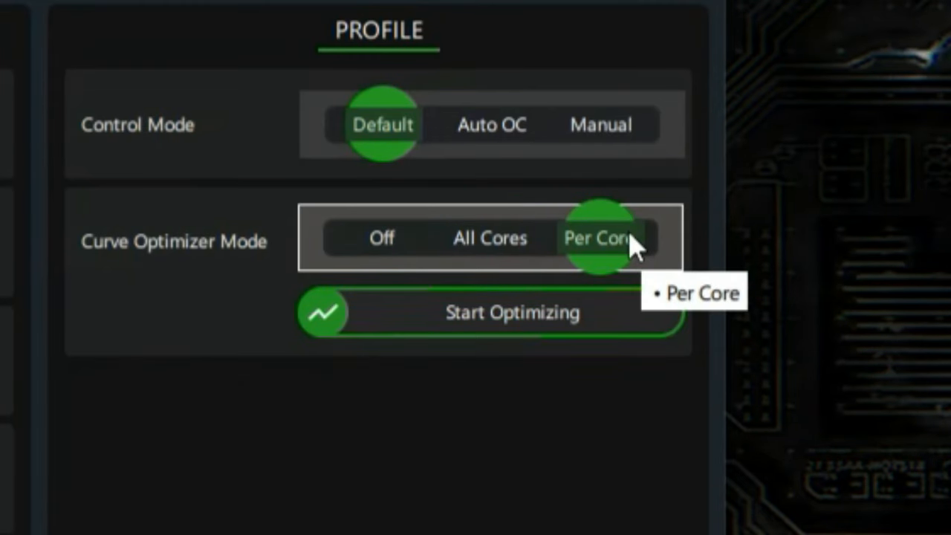
mouse_move(617, 325)
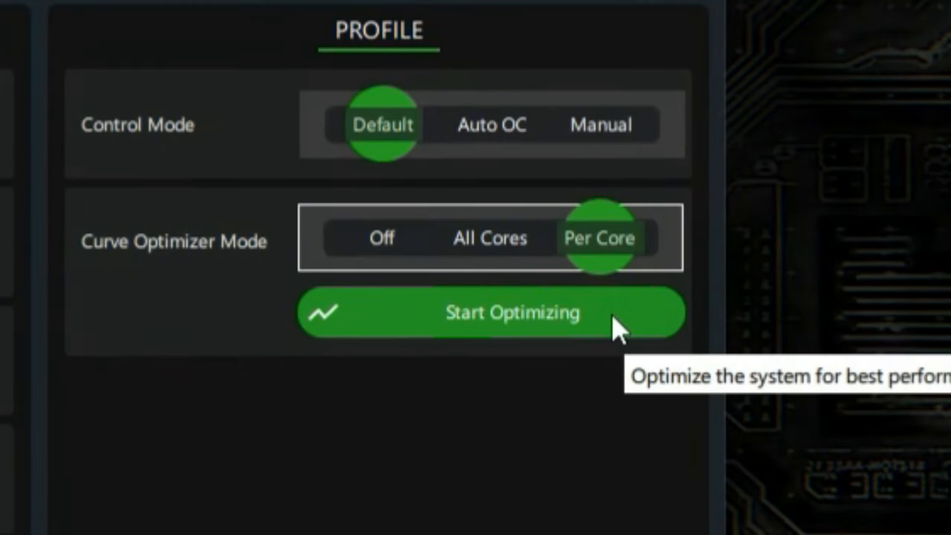
left_click(491, 312)
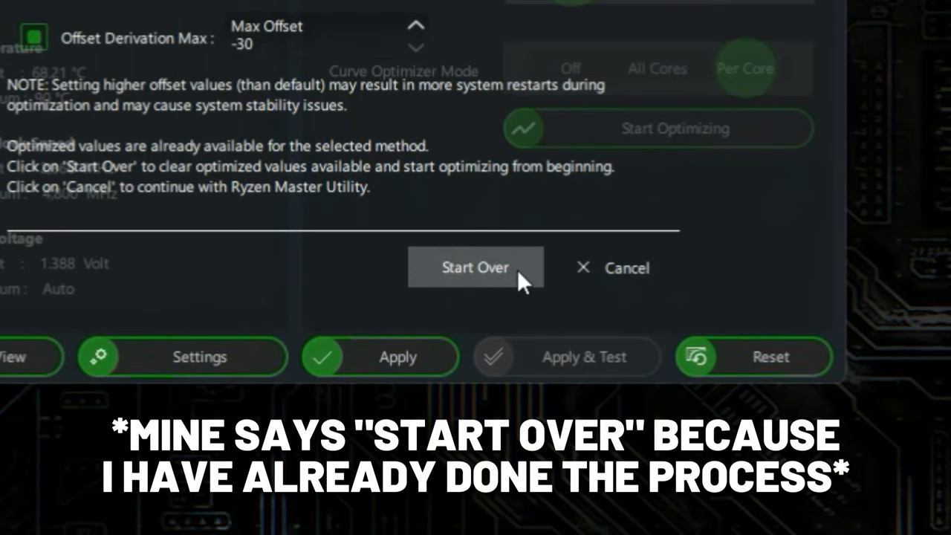
left_click(475, 267)
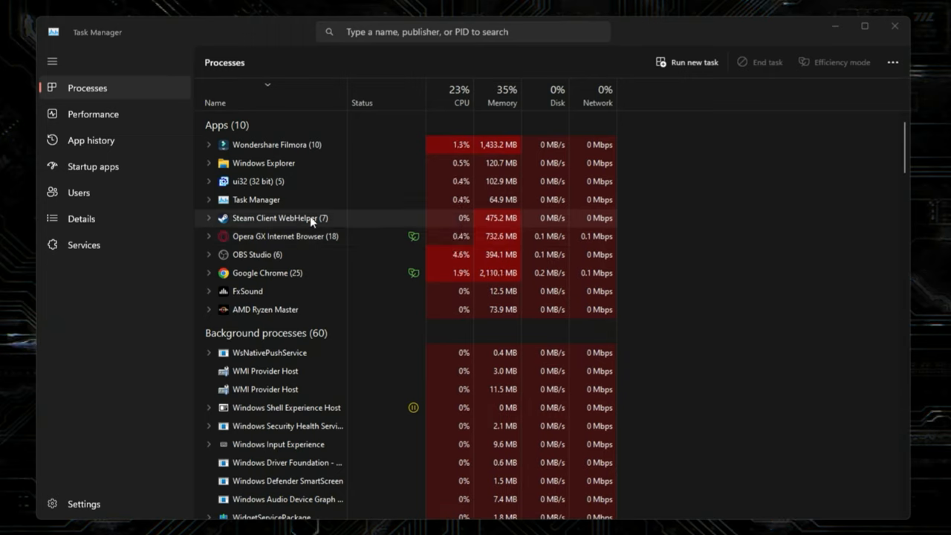
right_click(280, 217)
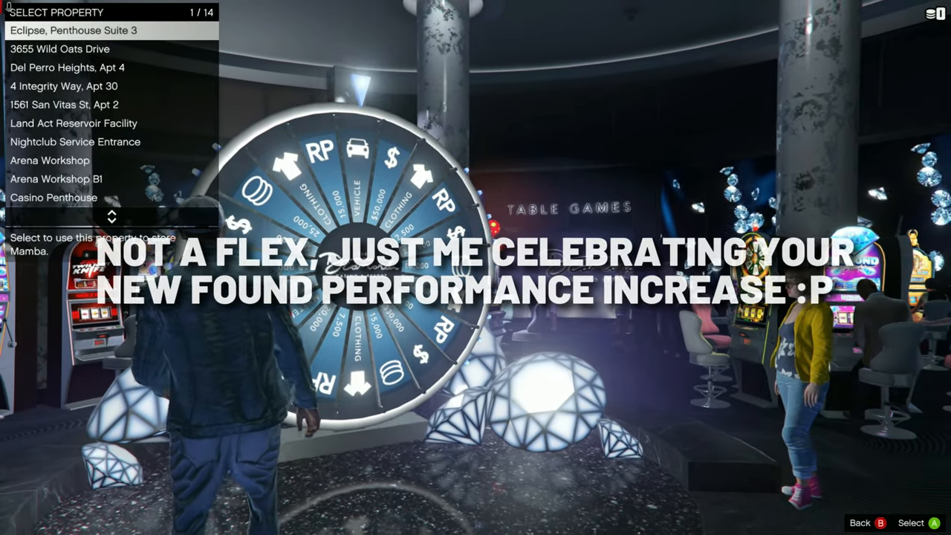
key("down")
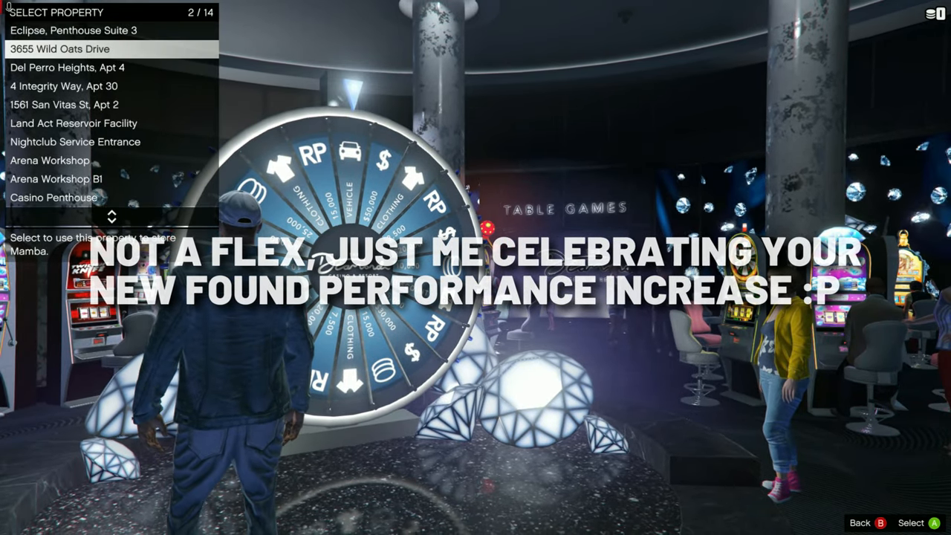